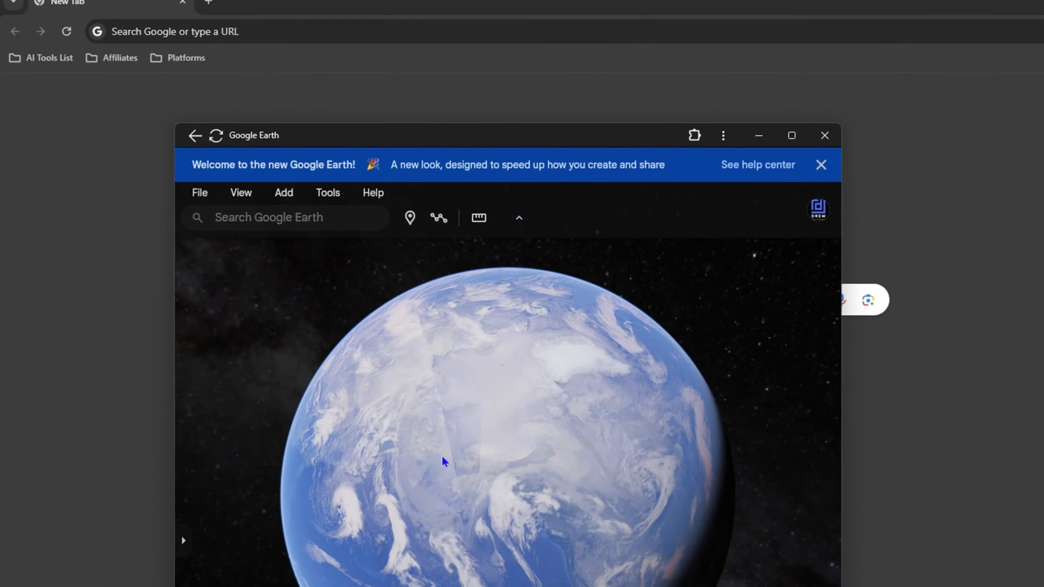
Step: Close the standalone Google Earth app window, leaving Chrome's new tab page
{"action": "left_click", "coordinate": [723, 135]}
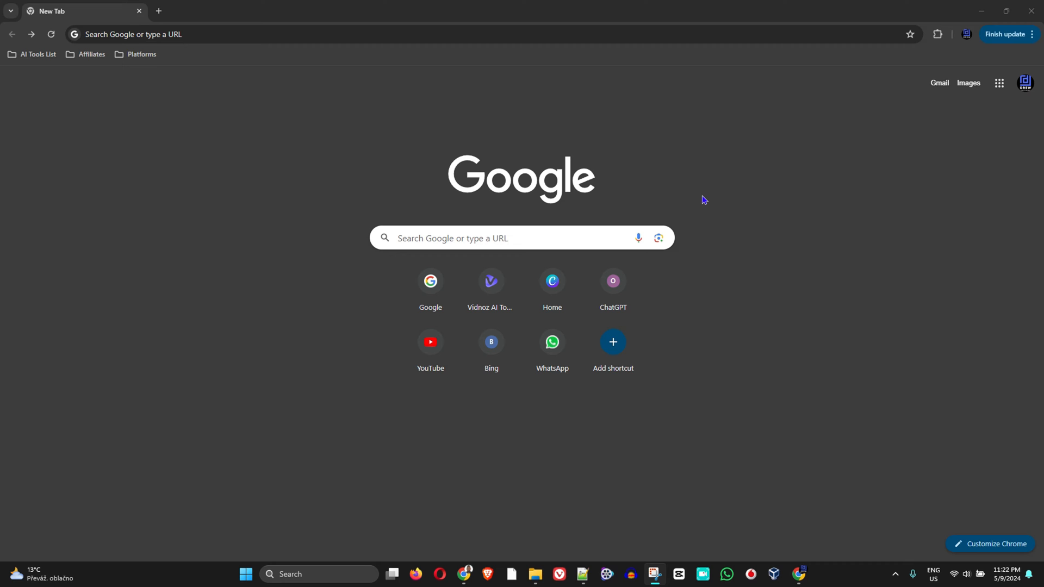
{"action": "mouse_move", "coordinate": [998, 83]}
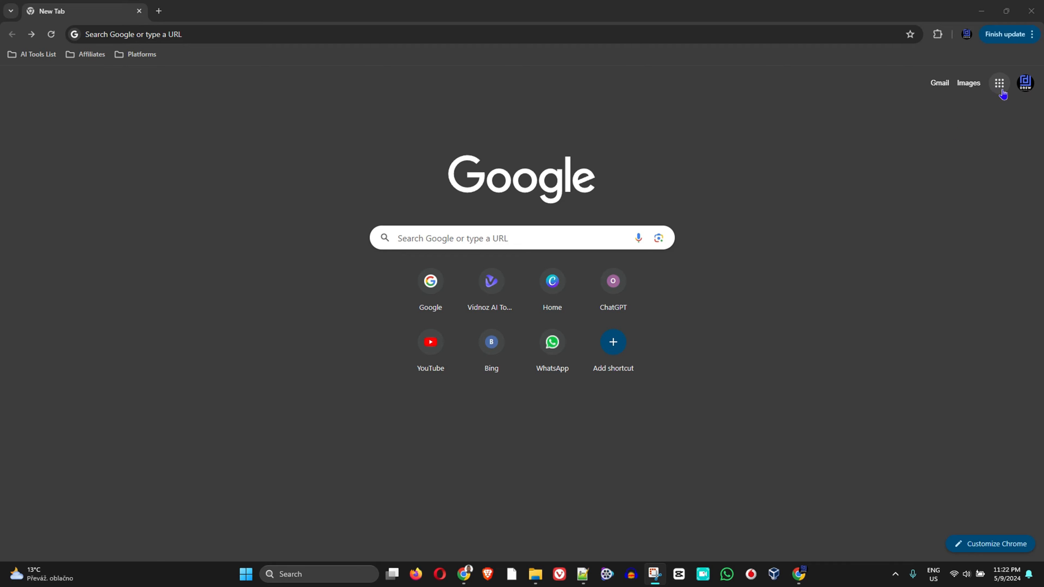
Step: Launch Google Earth in a Chrome tab from the Google apps launcher
{"action": "left_click", "coordinate": [998, 83]}
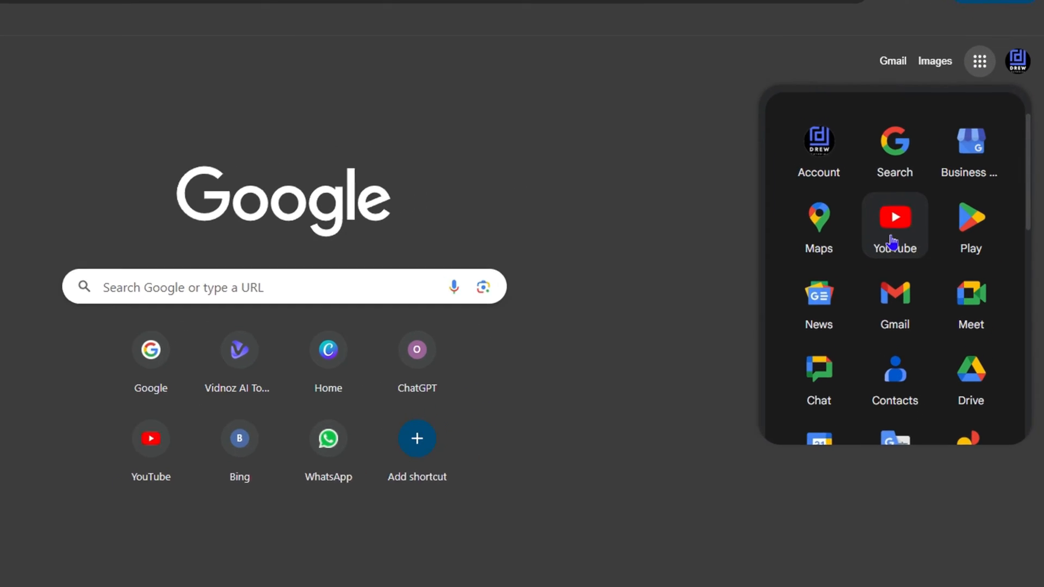
{"action": "scroll", "scroll_direction": "down", "scroll_amount": 3}
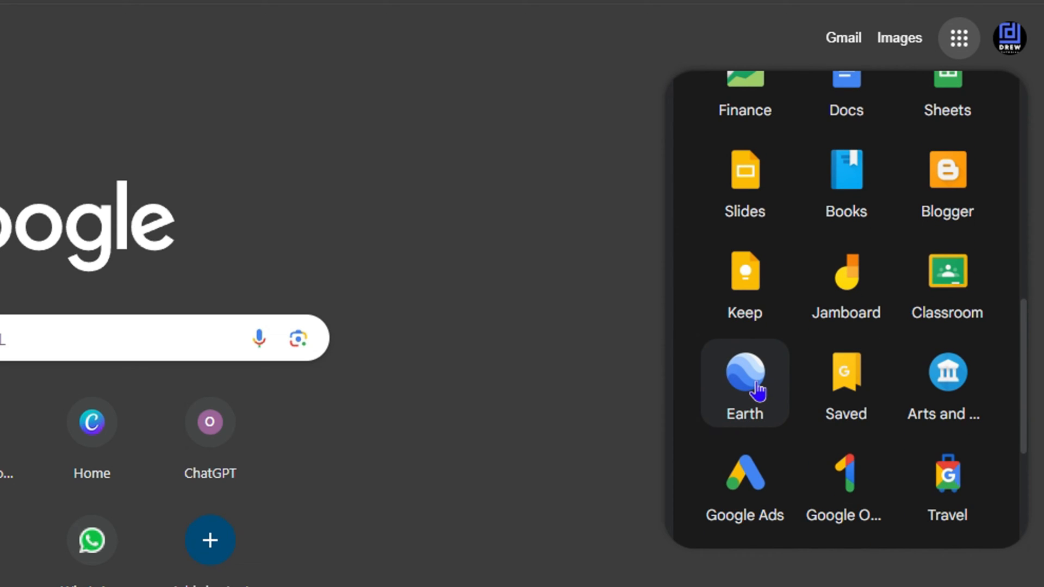
{"action": "left_click", "coordinate": [744, 375]}
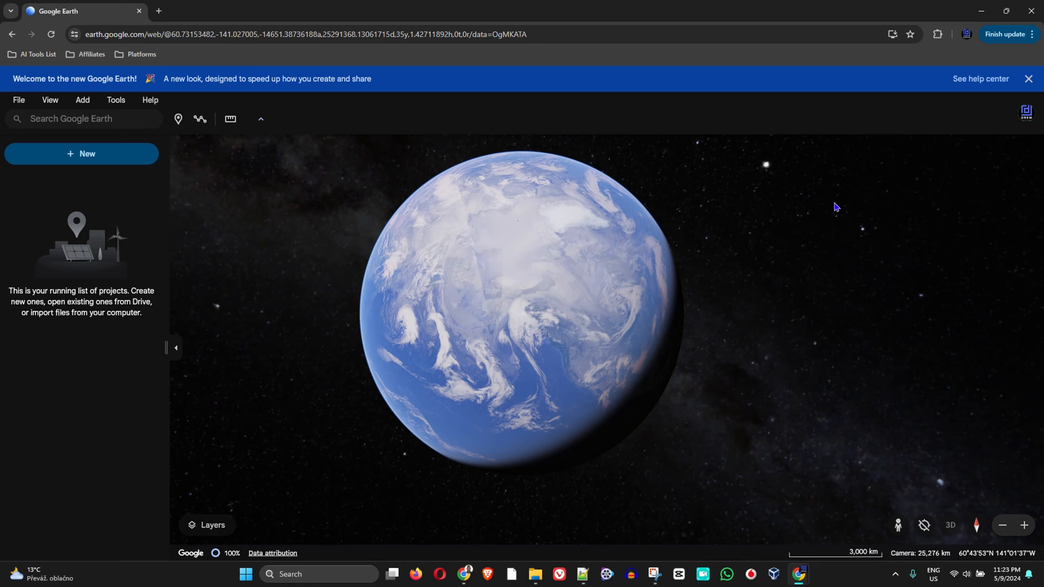
{"action": "mouse_move", "coordinate": [1025, 37]}
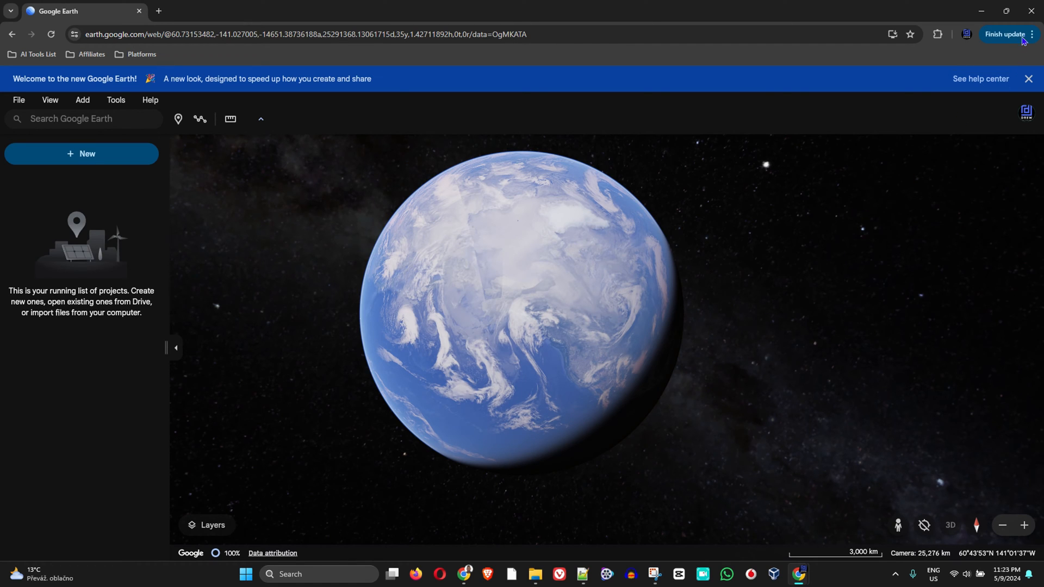
{"action": "left_click", "coordinate": [1034, 34]}
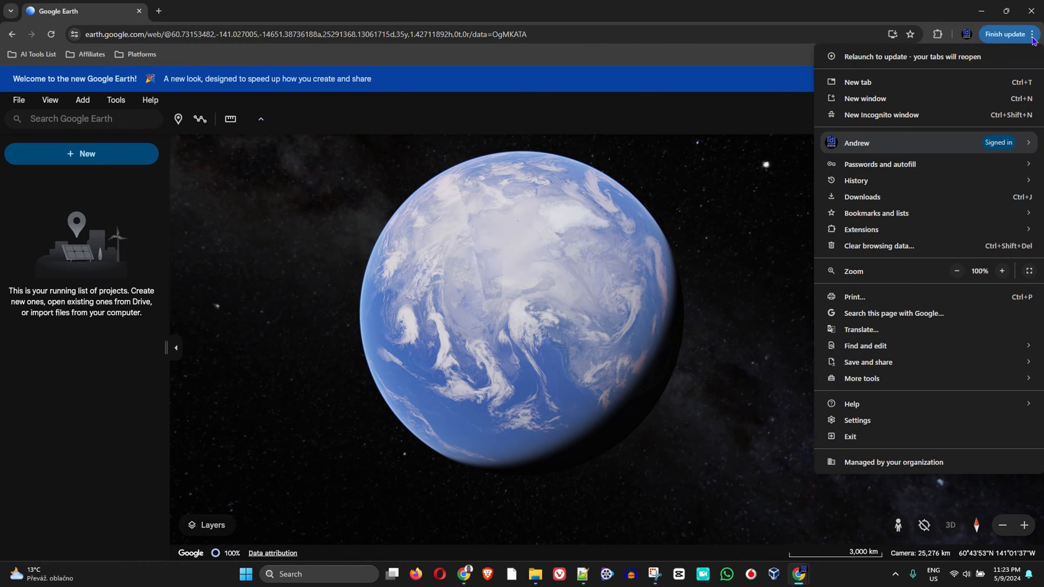
{"action": "left_click", "coordinate": [867, 363]}
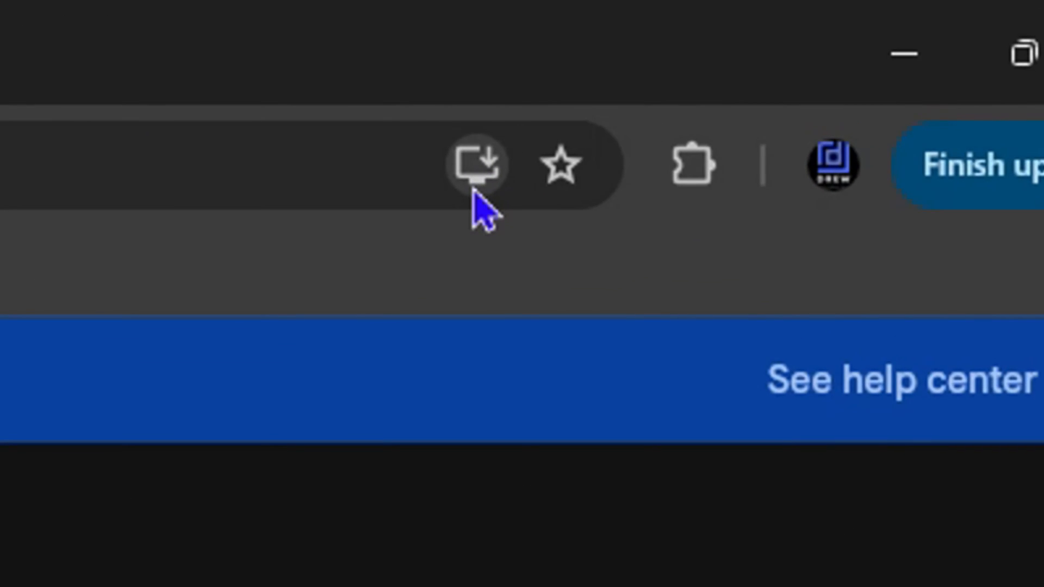
Step: Install Google Earth from the address bar so it opens in its own window
{"action": "left_click", "coordinate": [478, 165]}
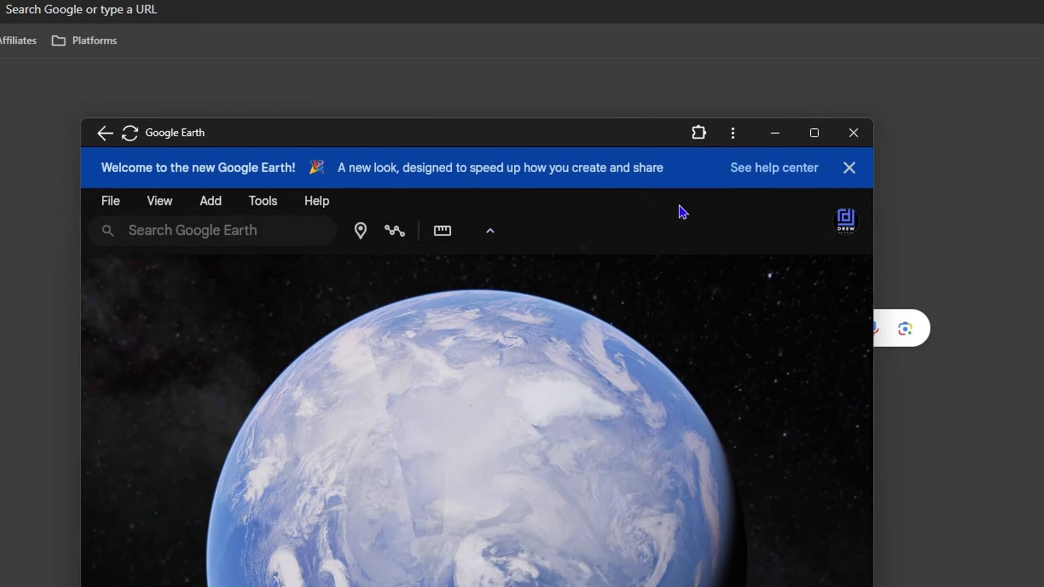
Step: Choose Uninstall Google Earth from the app window's three-dot menu
{"action": "left_click", "coordinate": [733, 133]}
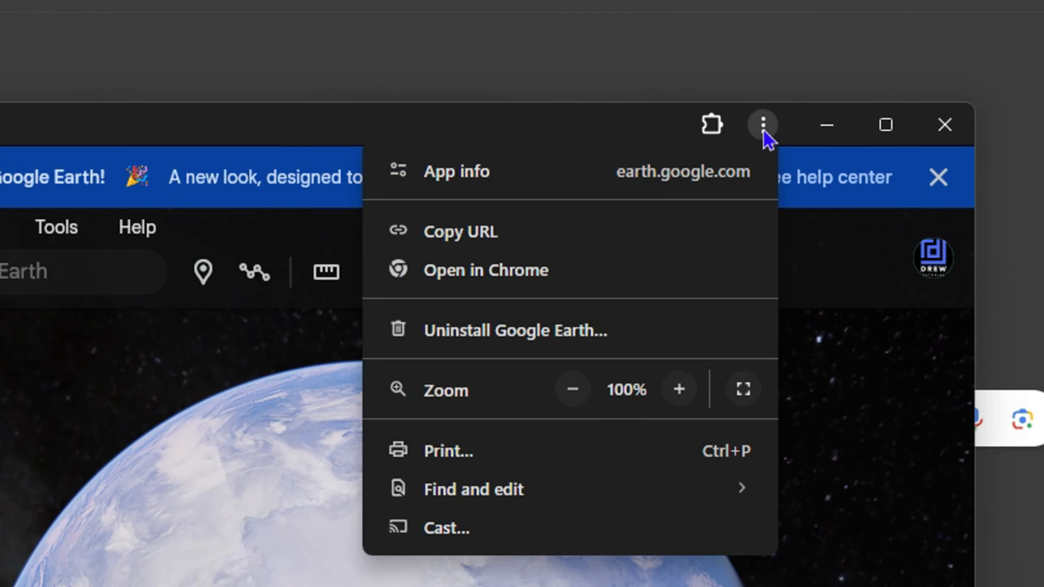
{"action": "mouse_move", "coordinate": [480, 347]}
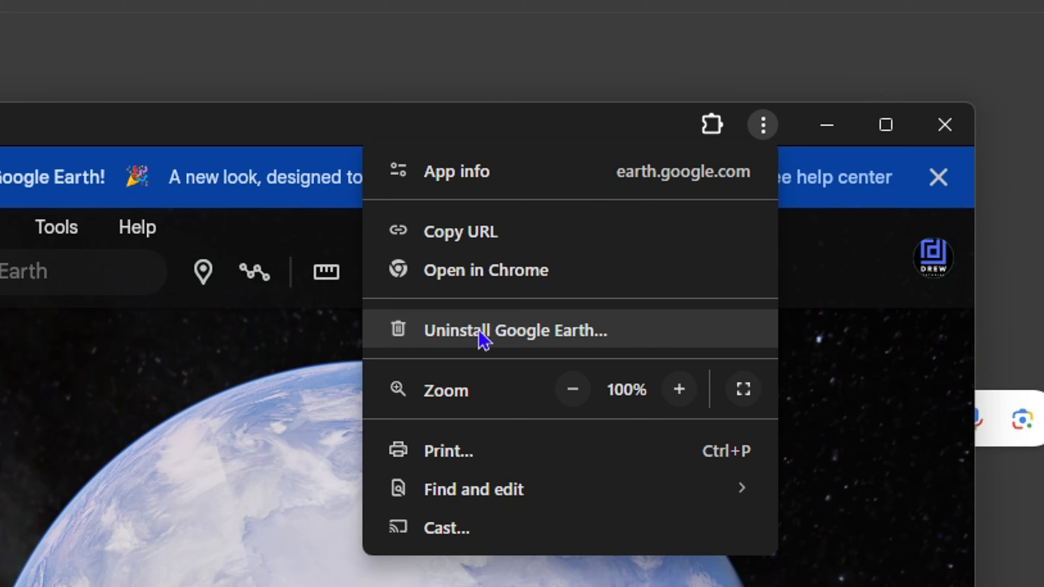
{"action": "left_click", "coordinate": [762, 125]}
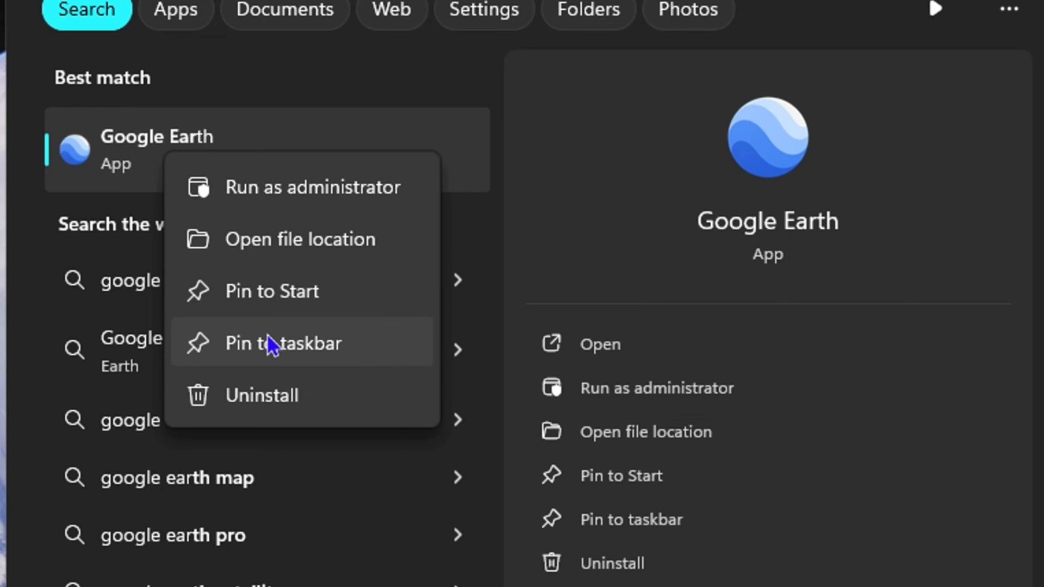
{"action": "mouse_move", "coordinate": [318, 388]}
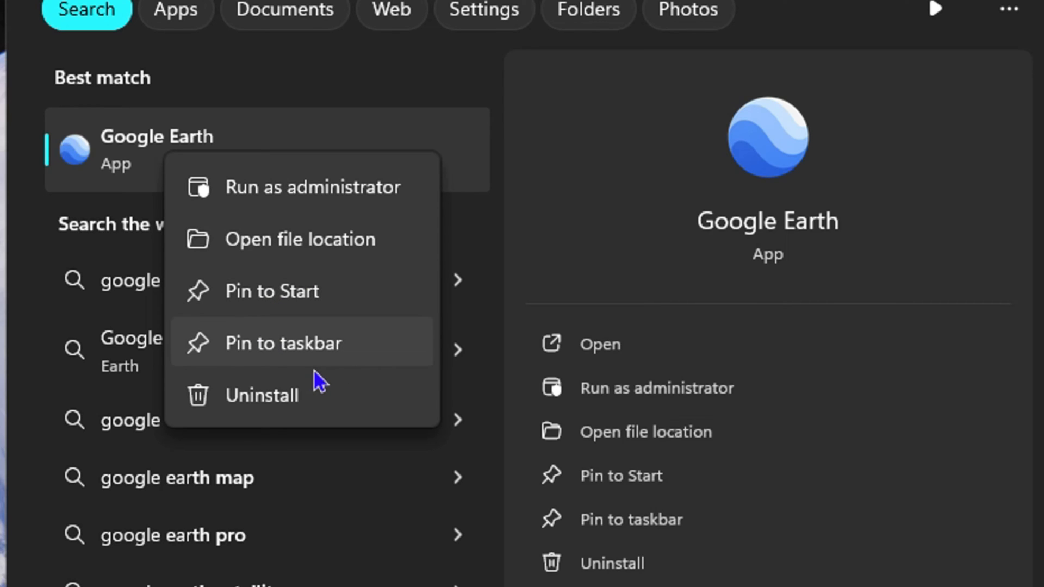
{"action": "mouse_move", "coordinate": [288, 411]}
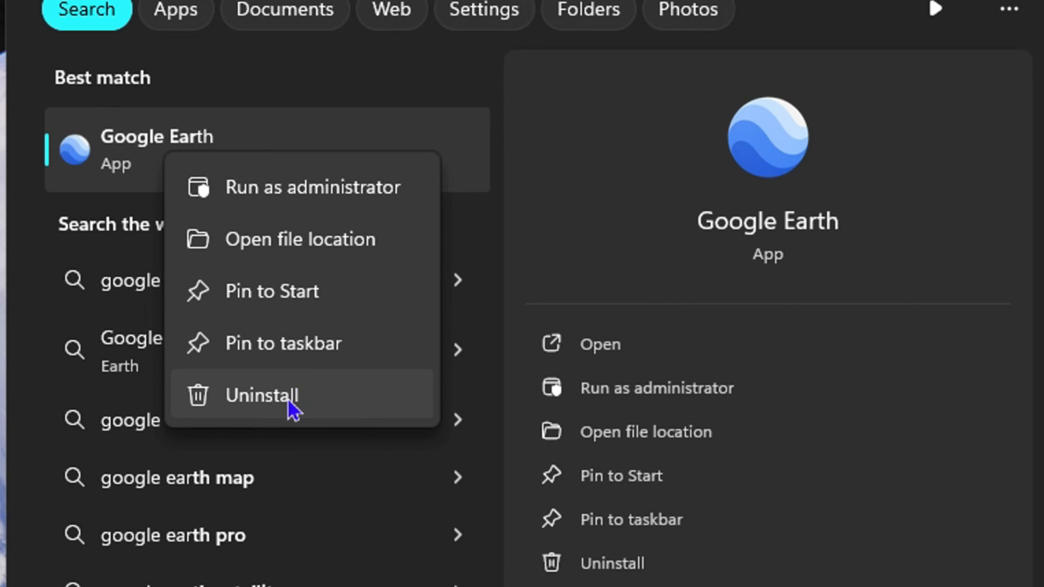
Step: Dismiss the Windows search options and return to the Google Earth app window
{"action": "left_click", "coordinate": [261, 395]}
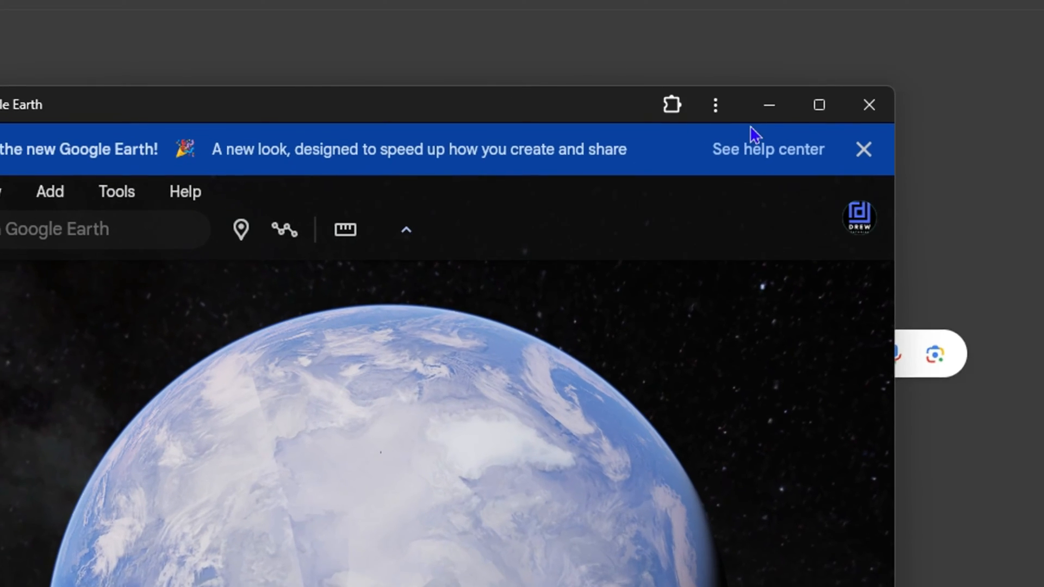
Step: Uninstall the Google Earth app via its three-dot menu
{"action": "left_click", "coordinate": [714, 105]}
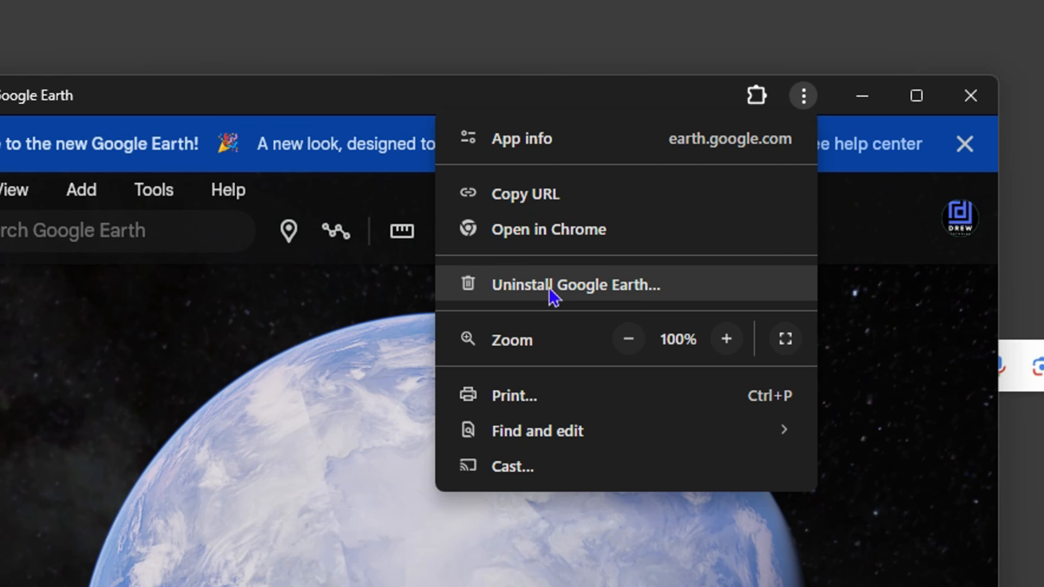
{"action": "left_click", "coordinate": [575, 285]}
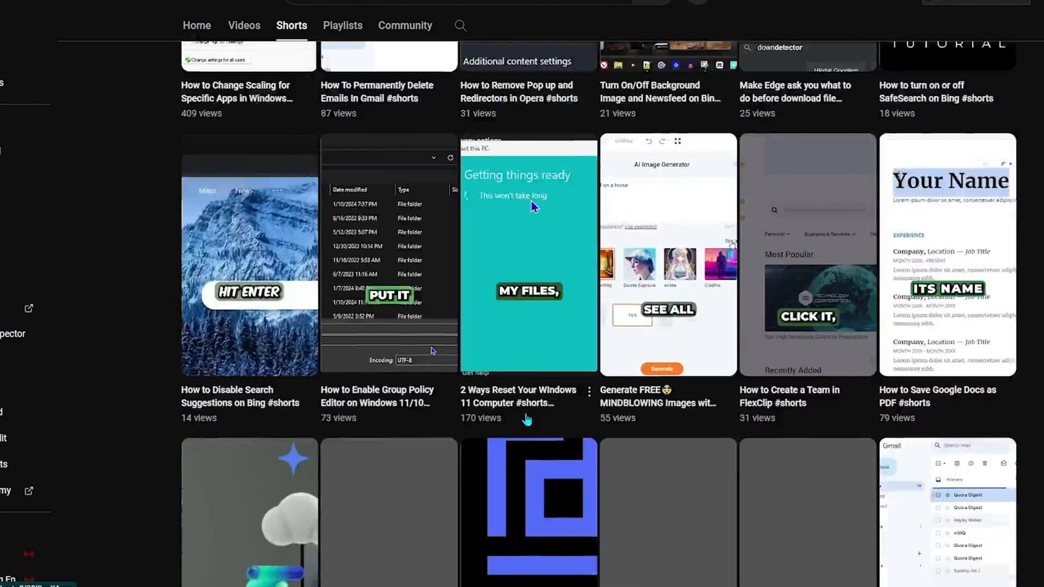
{"action": "scroll", "scroll_direction": "down", "scroll_amount": 3}
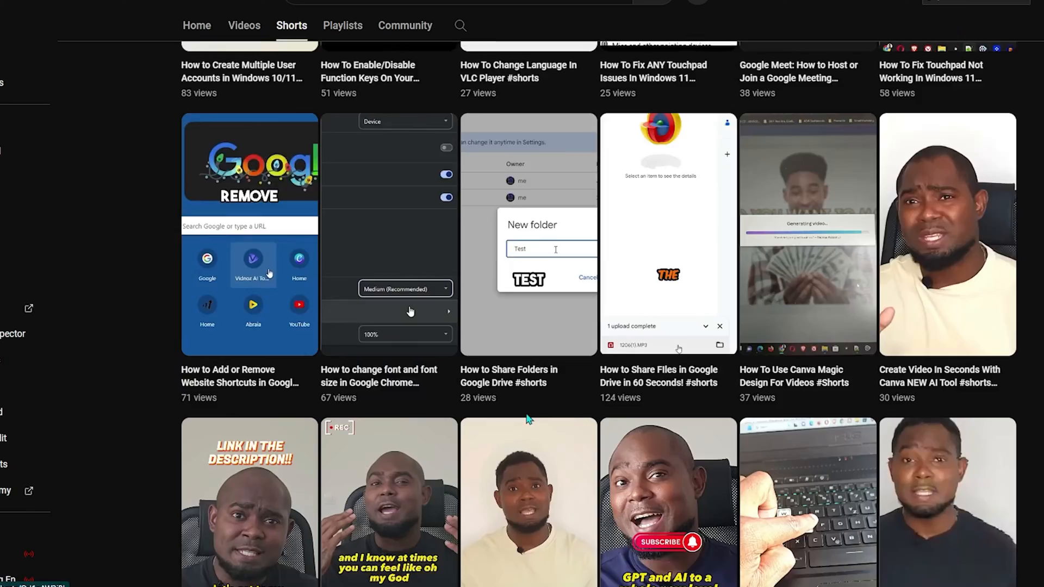